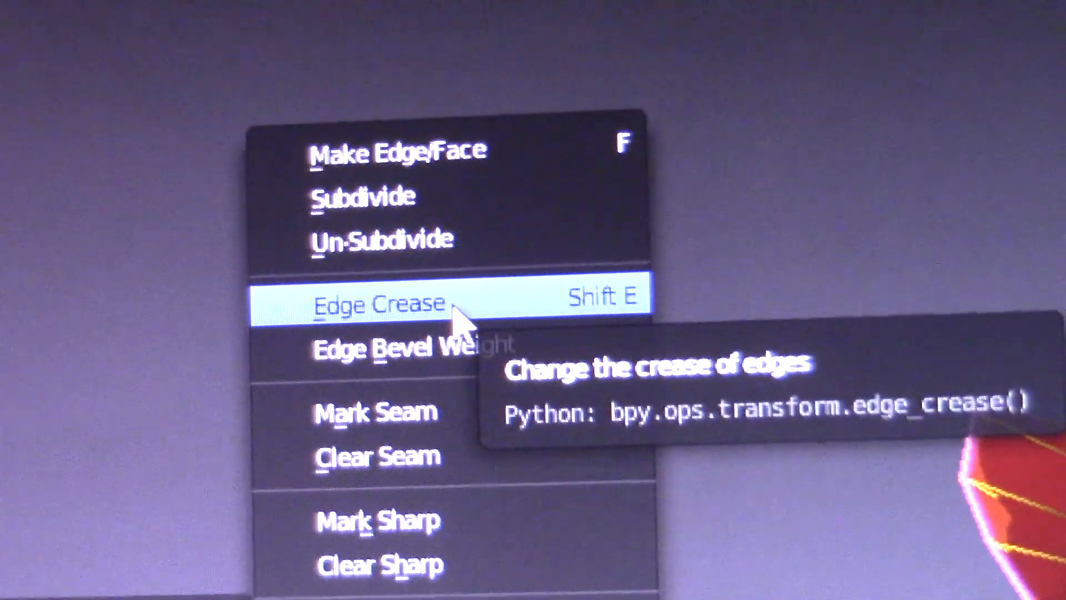
Apply Edge Crease from the Edges menu to the selected rose petal edges
{"action": "left_click", "coordinate": [379, 304]}
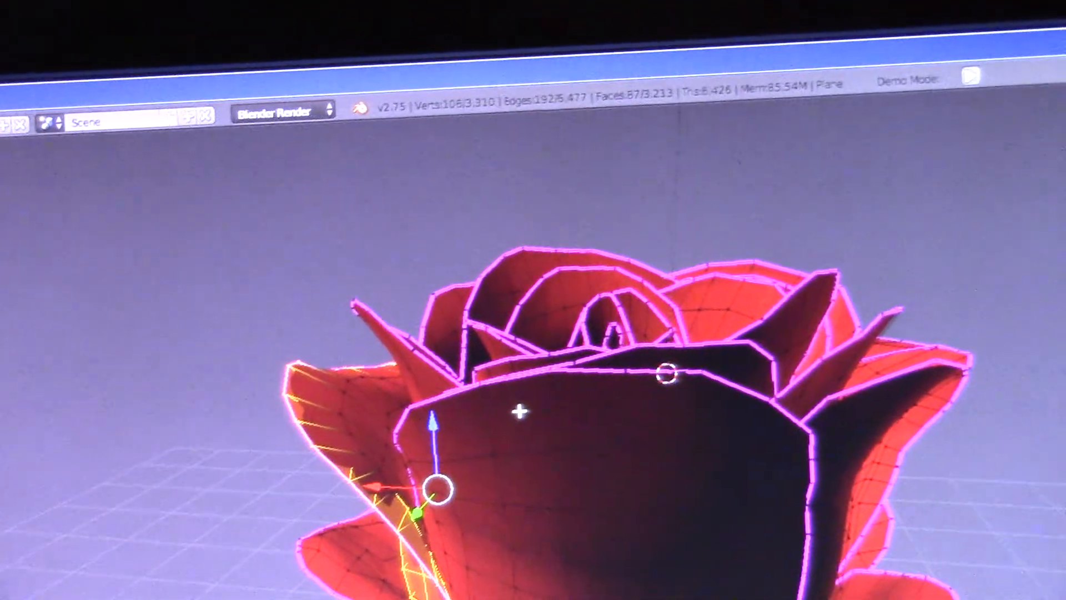